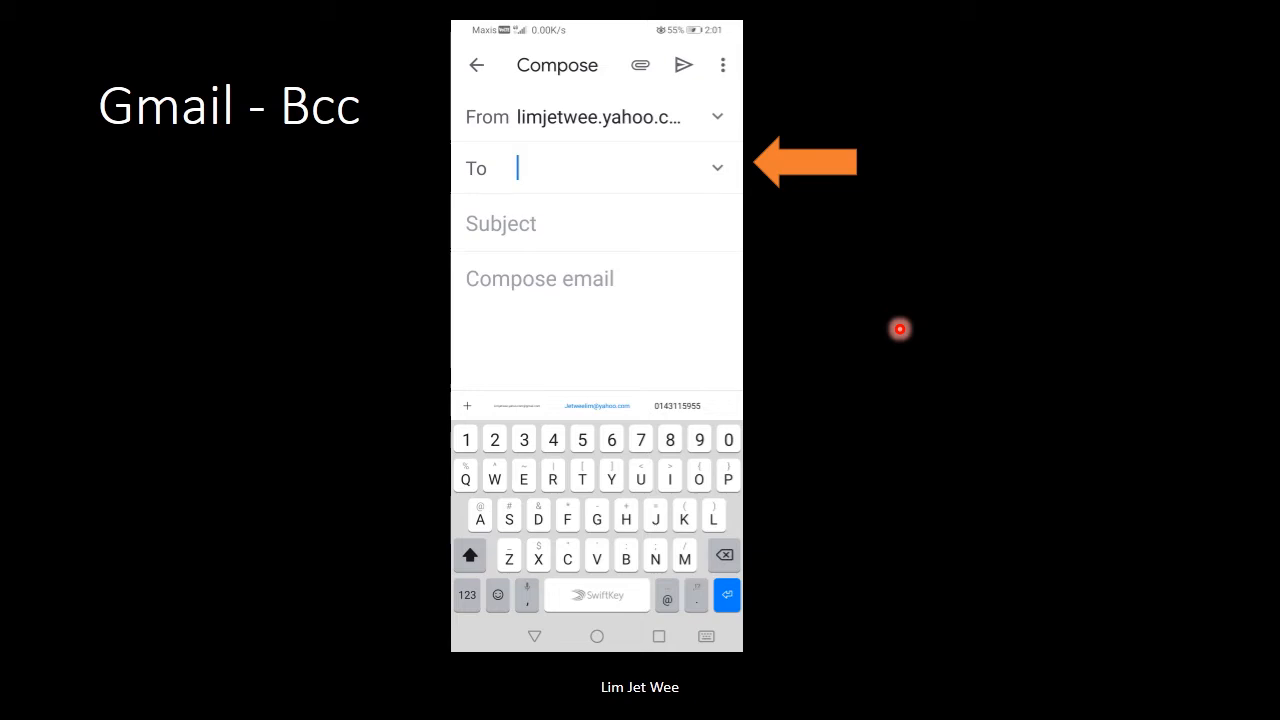
mouse_move(888, 324)
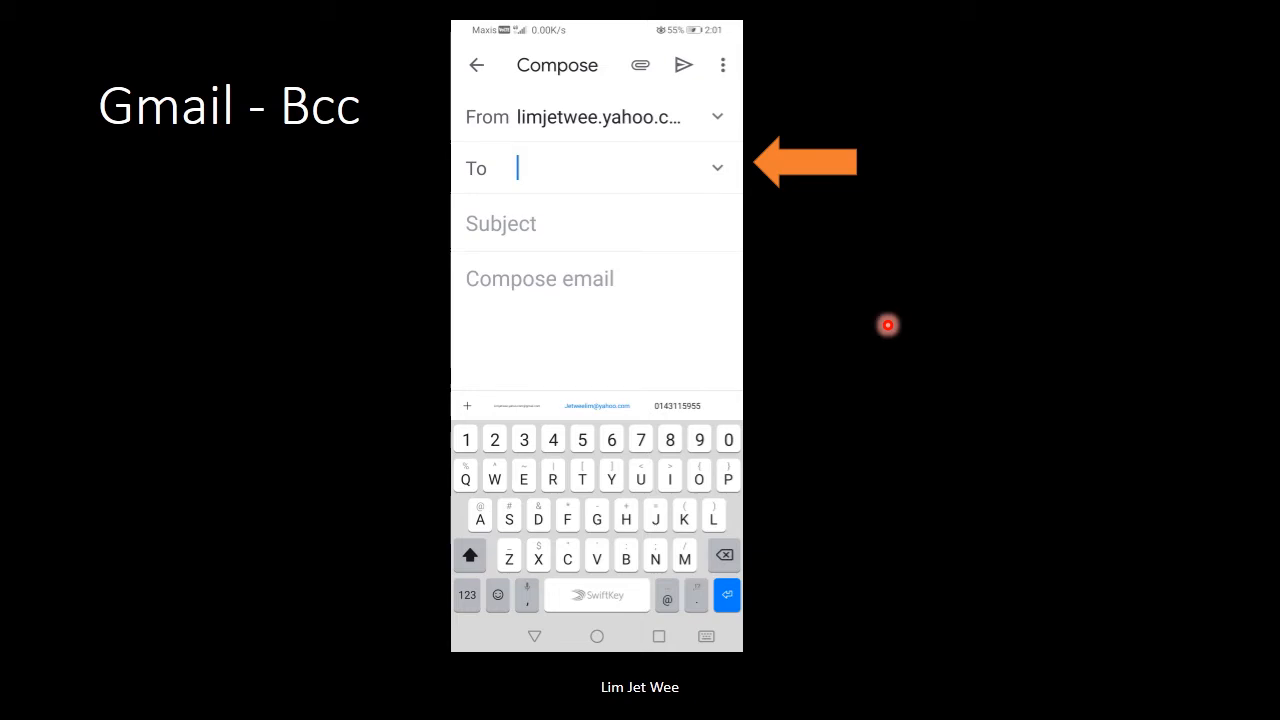
mouse_move(818, 306)
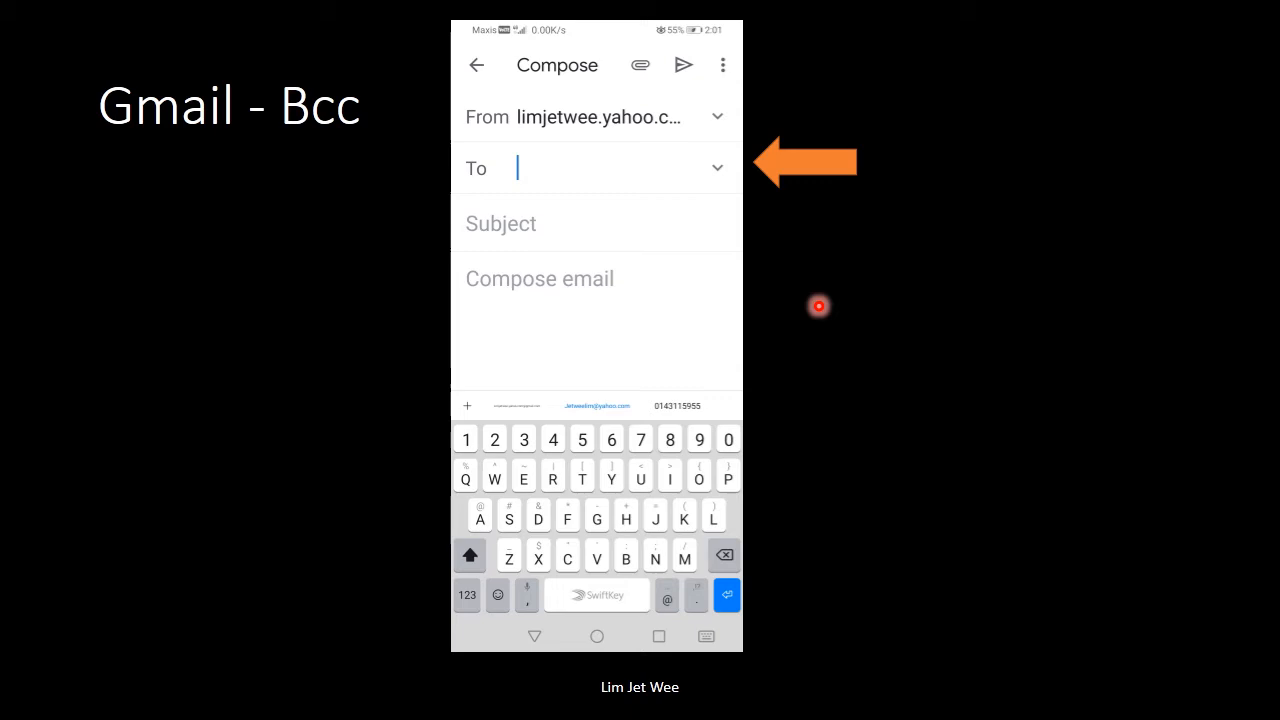
Expand the To field so the empty Cc and Bcc recipient fields appear in the draft.
left_click(522, 186)
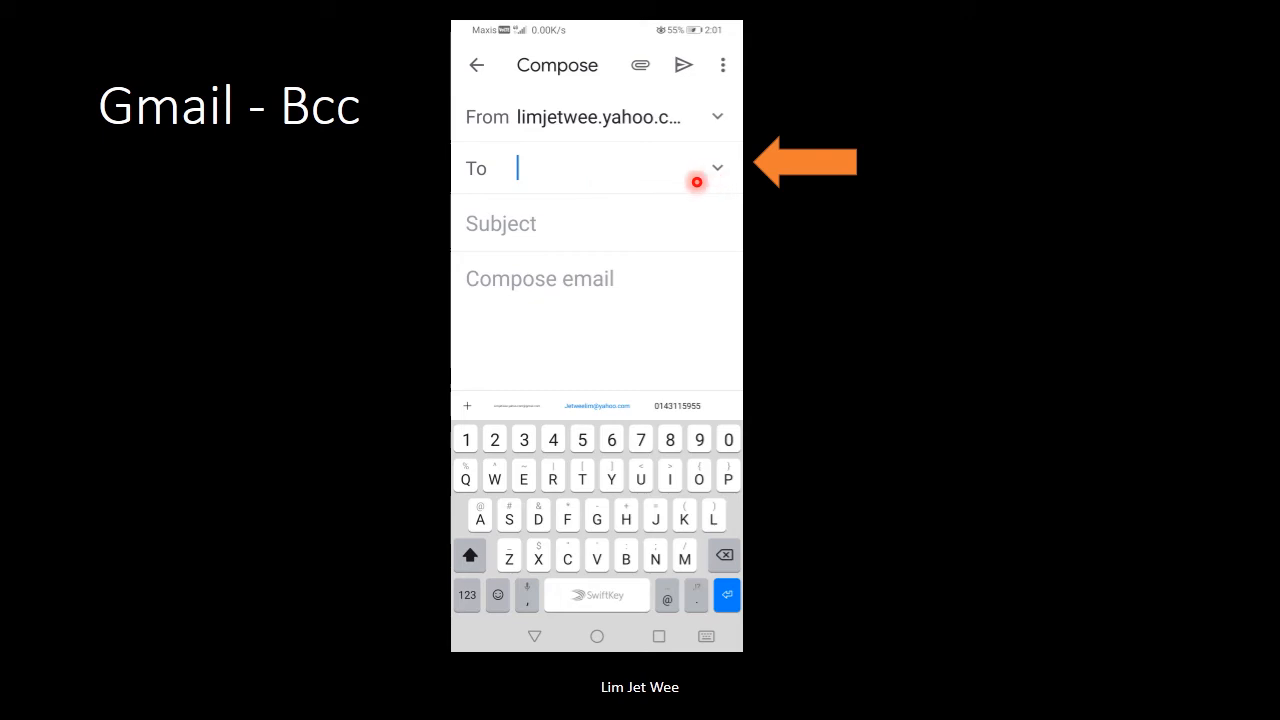
left_click(696, 182)
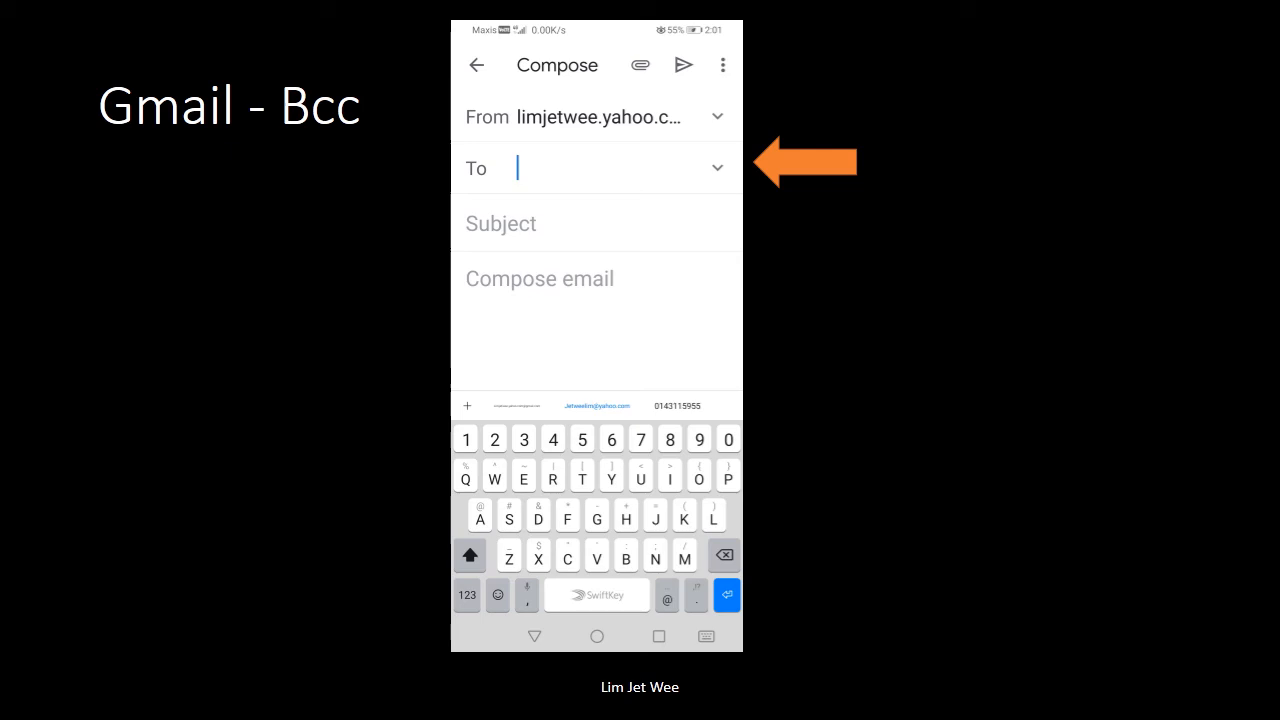
left_click(716, 168)
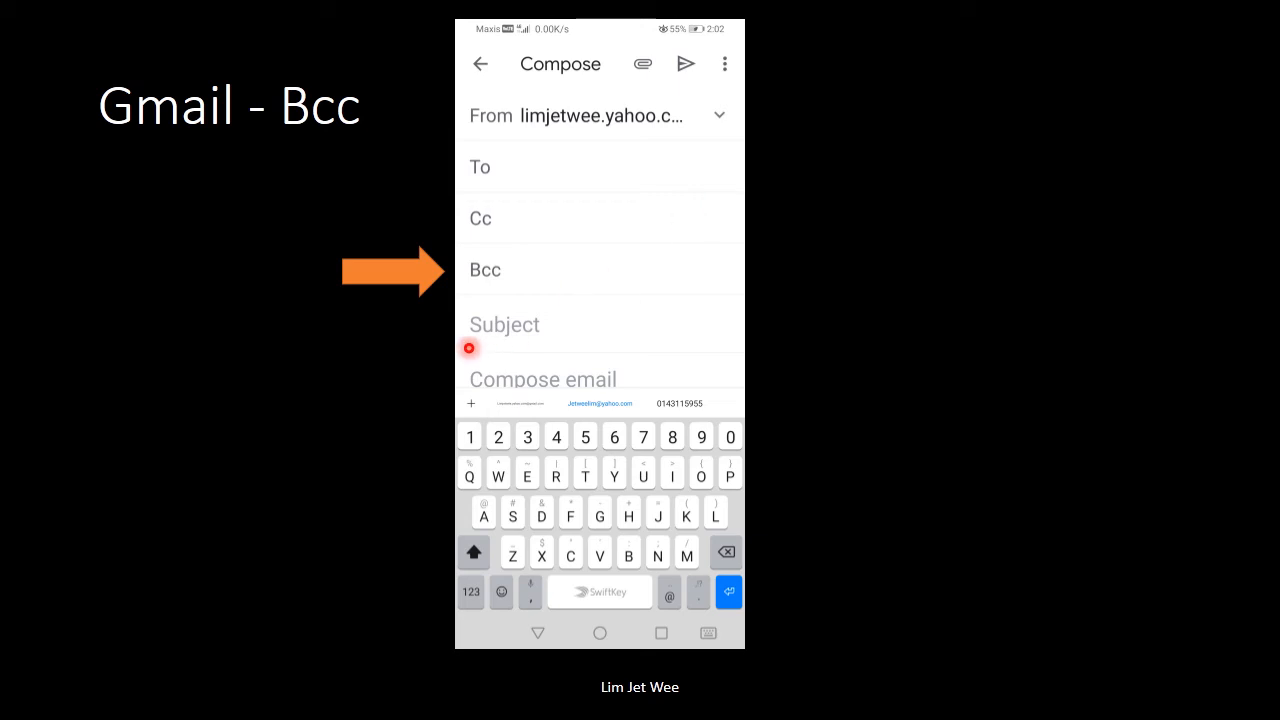
left_click(504, 264)
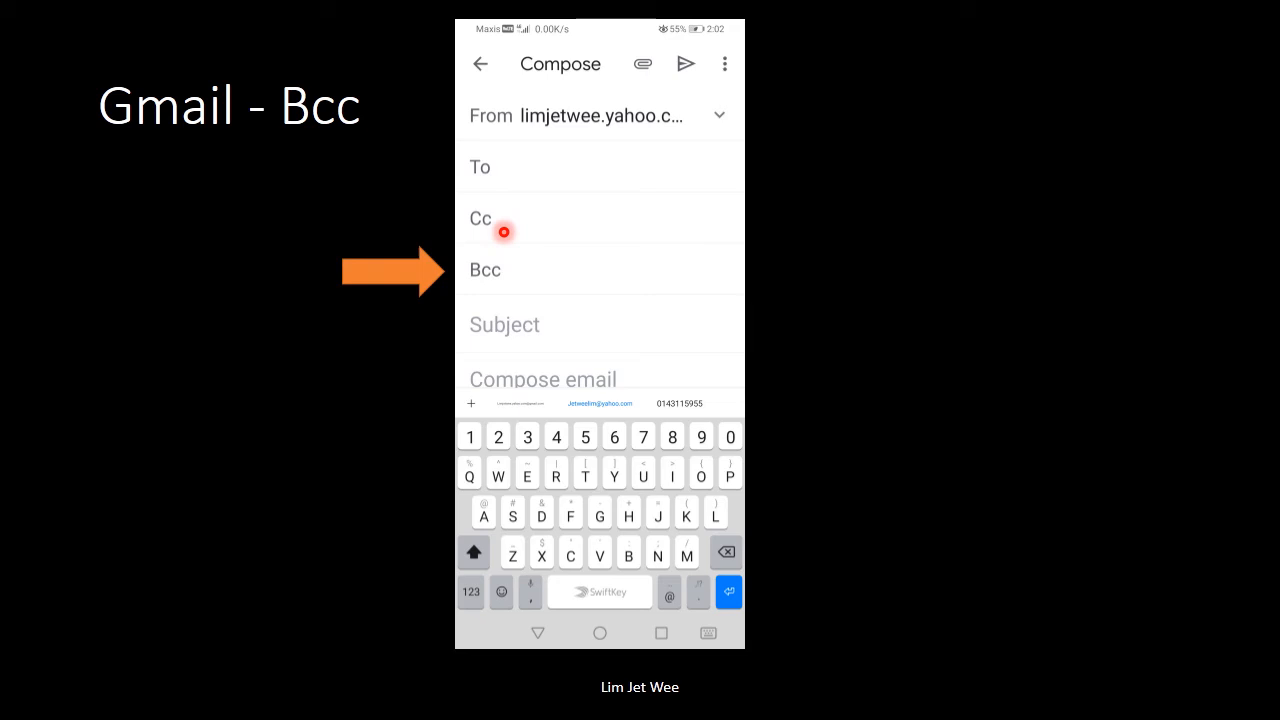
left_click(496, 264)
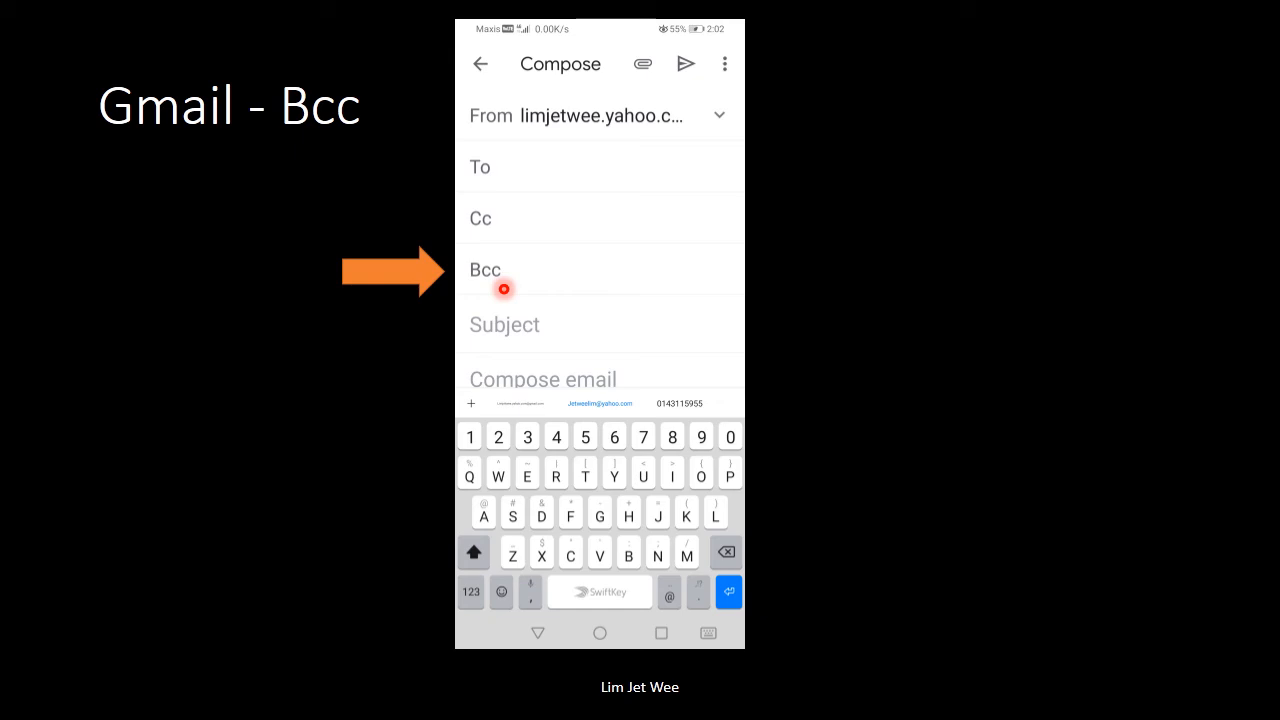
left_click(510, 170)
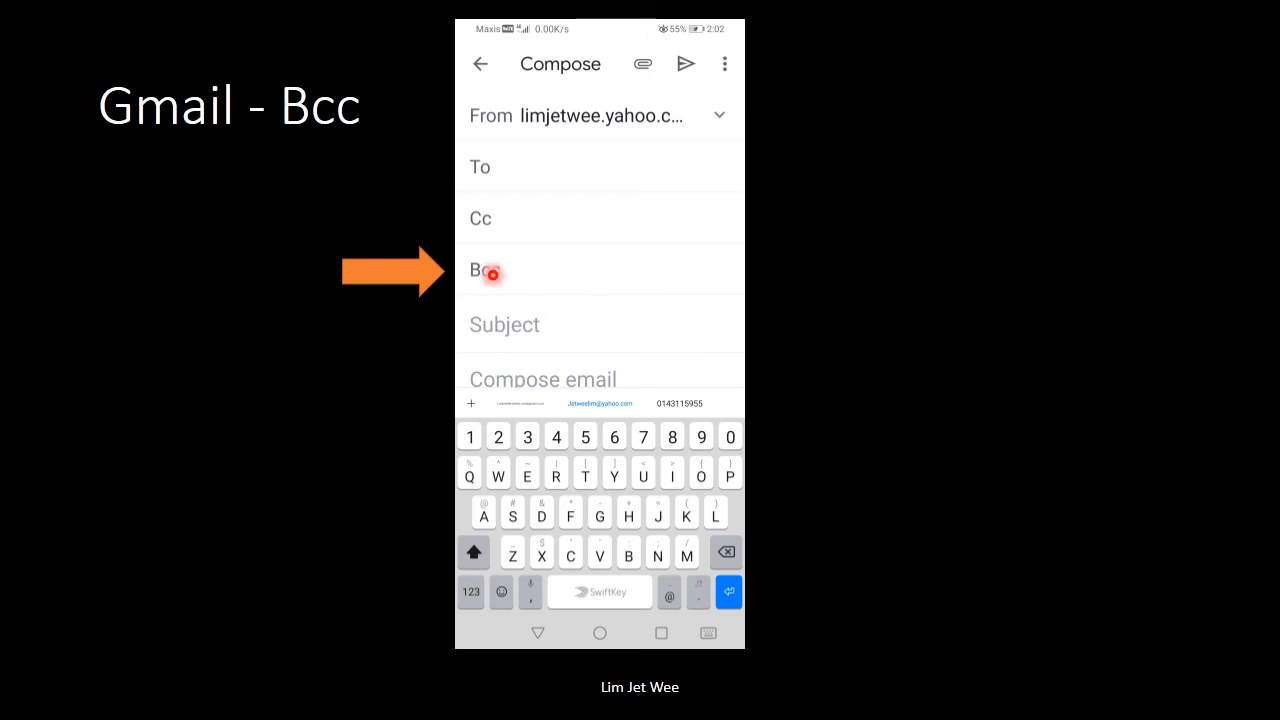
left_click(492, 272)
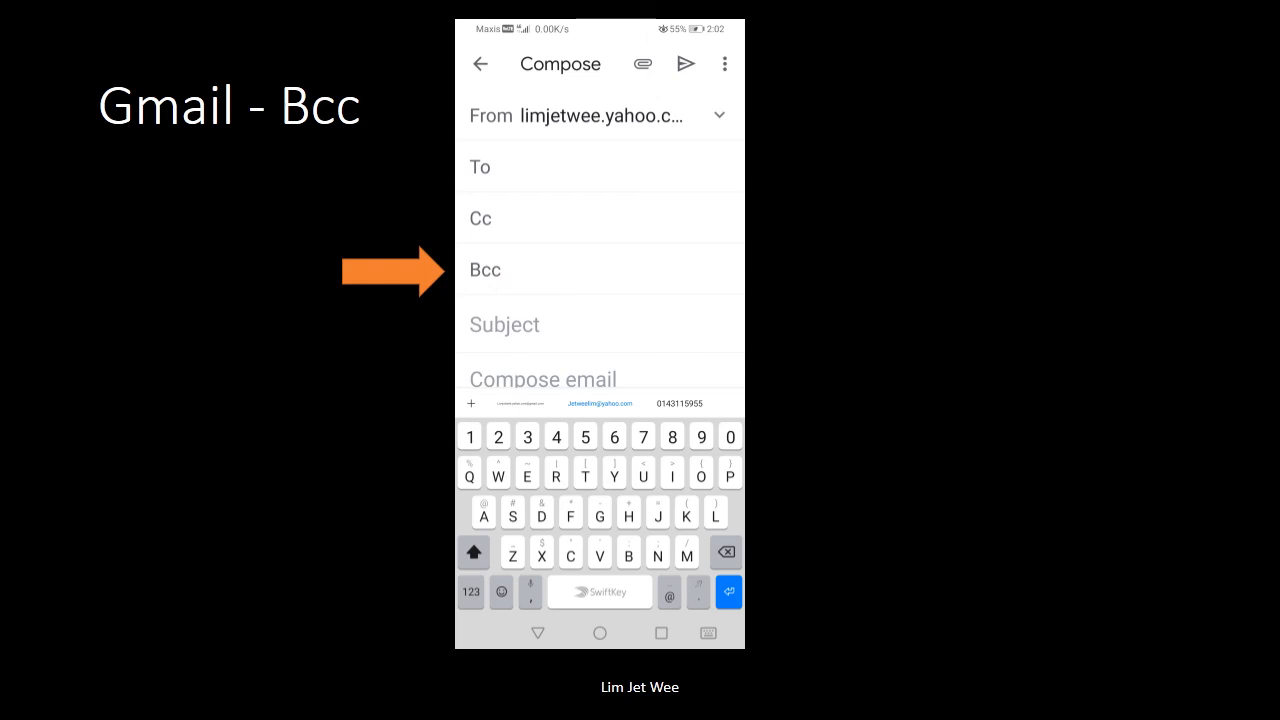